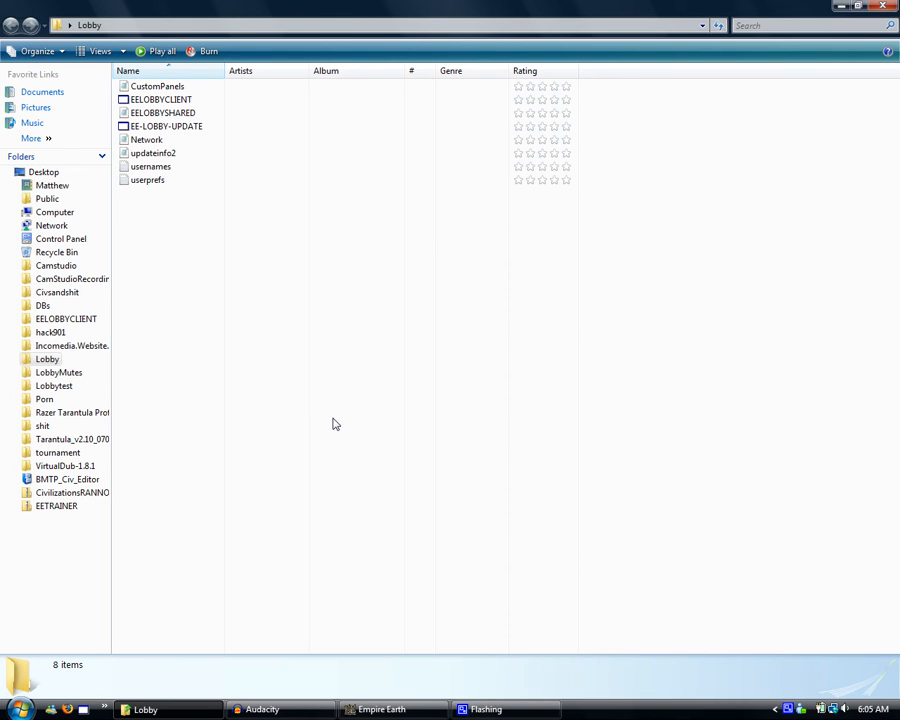
{"action": "mouse_move", "coordinate": [324, 418]}
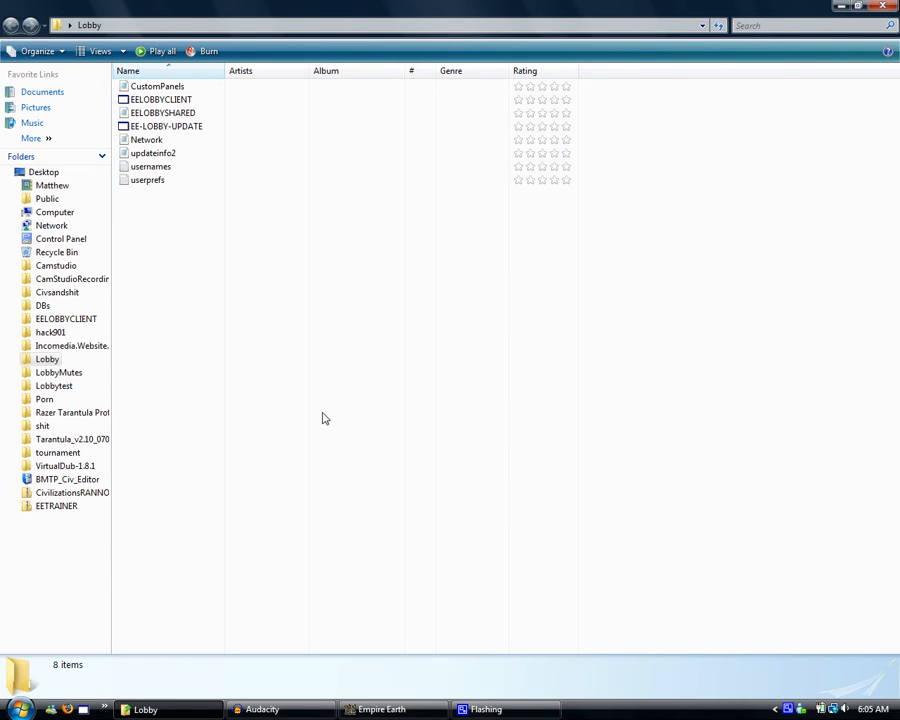
{"action": "mouse_move", "coordinate": [248, 301]}
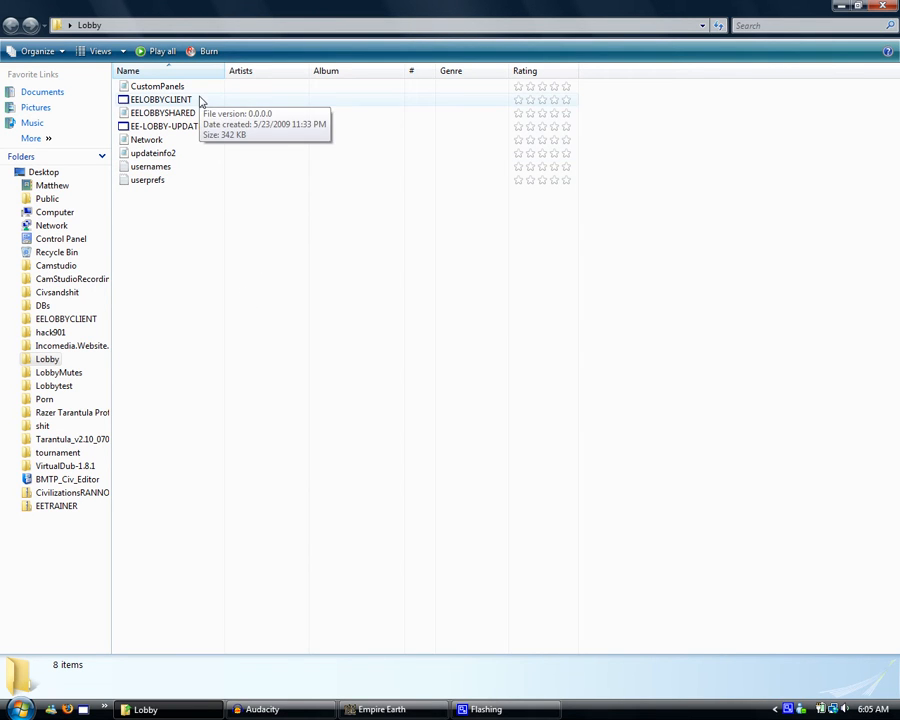
Launch EELOBBYCLIENT from the Lobby folder to open the SAVE-EE lobby
{"action": "double_click", "coordinate": [160, 99]}
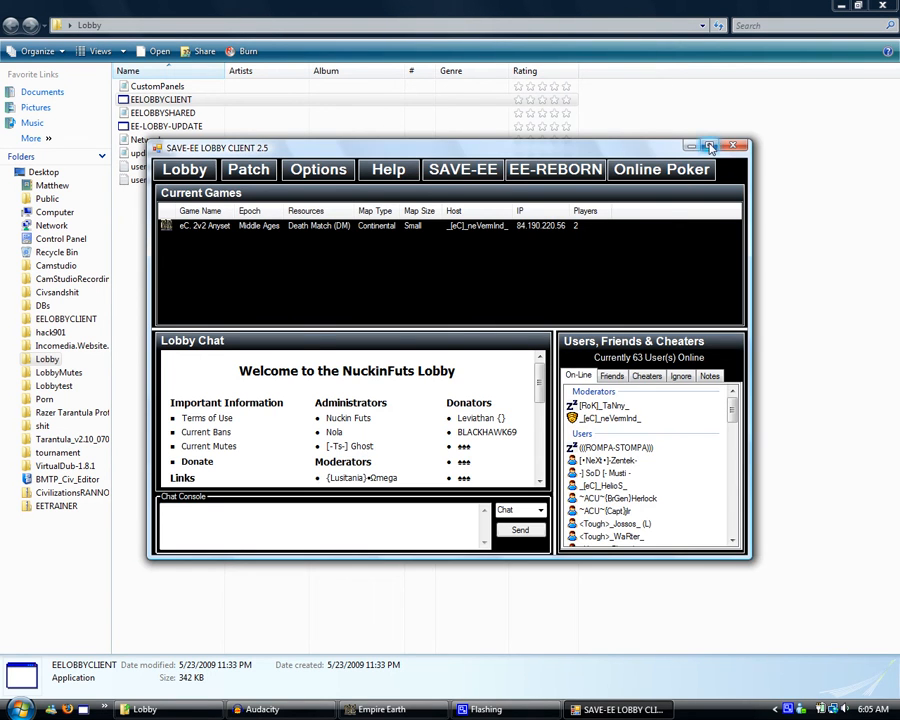
Maximize the SAVE-EE Lobby Client window
{"action": "left_click", "coordinate": [709, 147]}
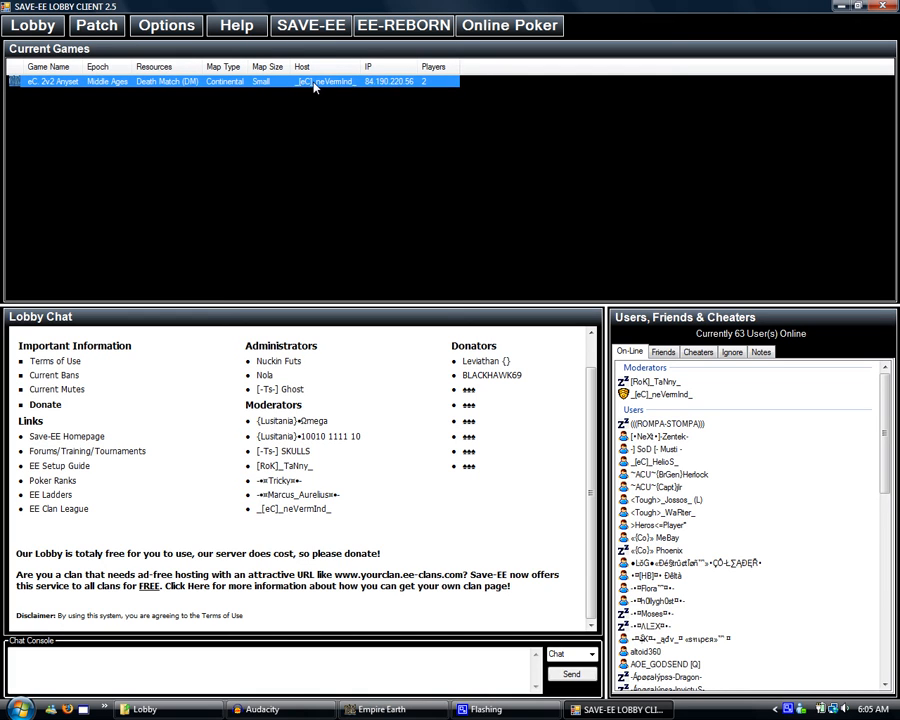
{"action": "mouse_move", "coordinate": [305, 47]}
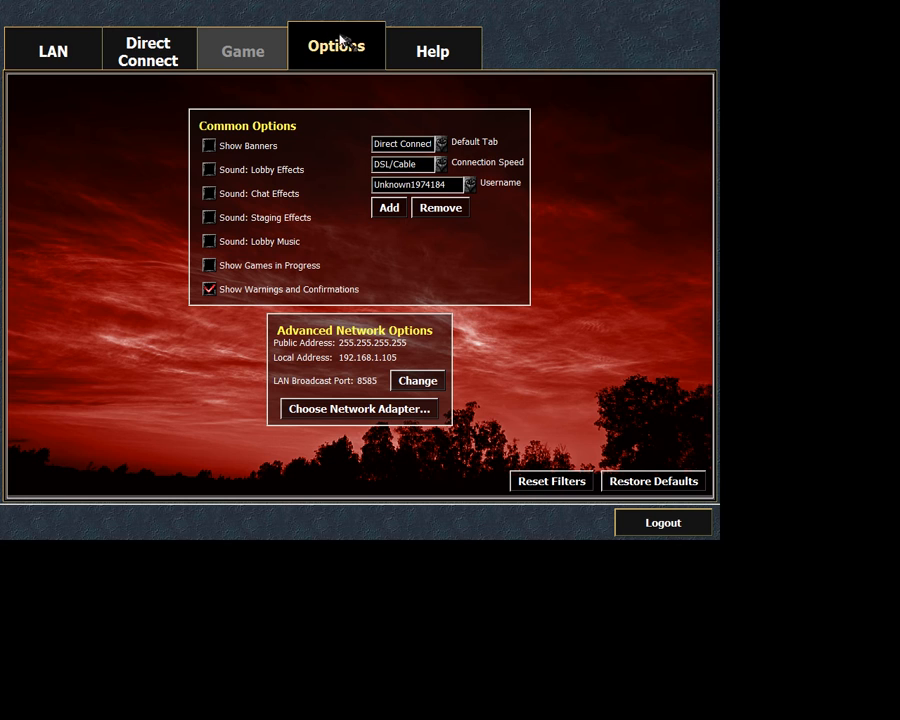
Switch the multiplayer username to Omega and show the Direct Connect list
{"action": "left_click", "coordinate": [389, 208]}
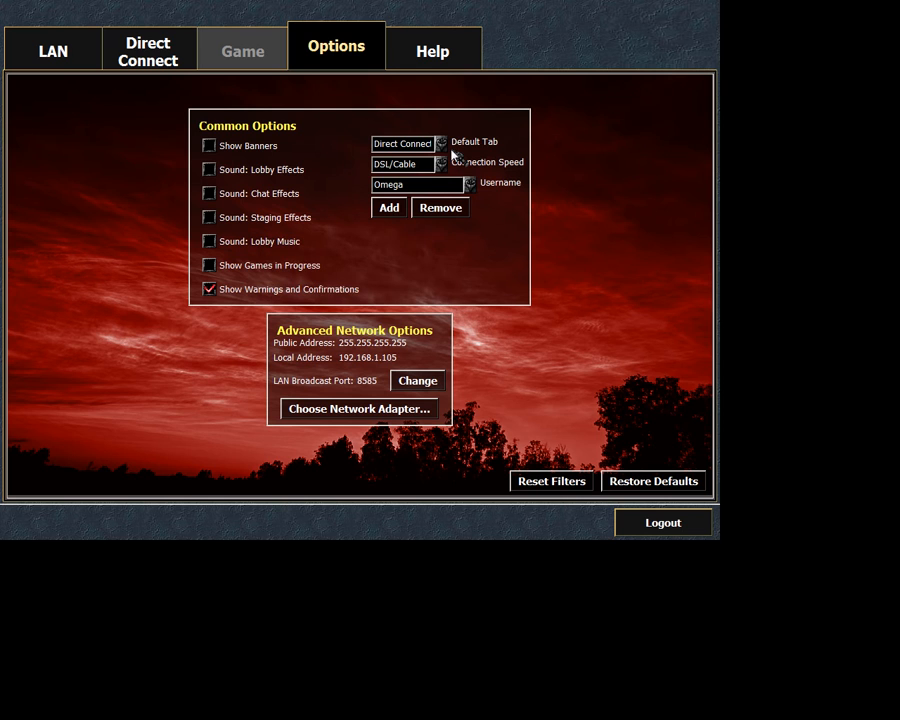
{"action": "mouse_move", "coordinate": [475, 222]}
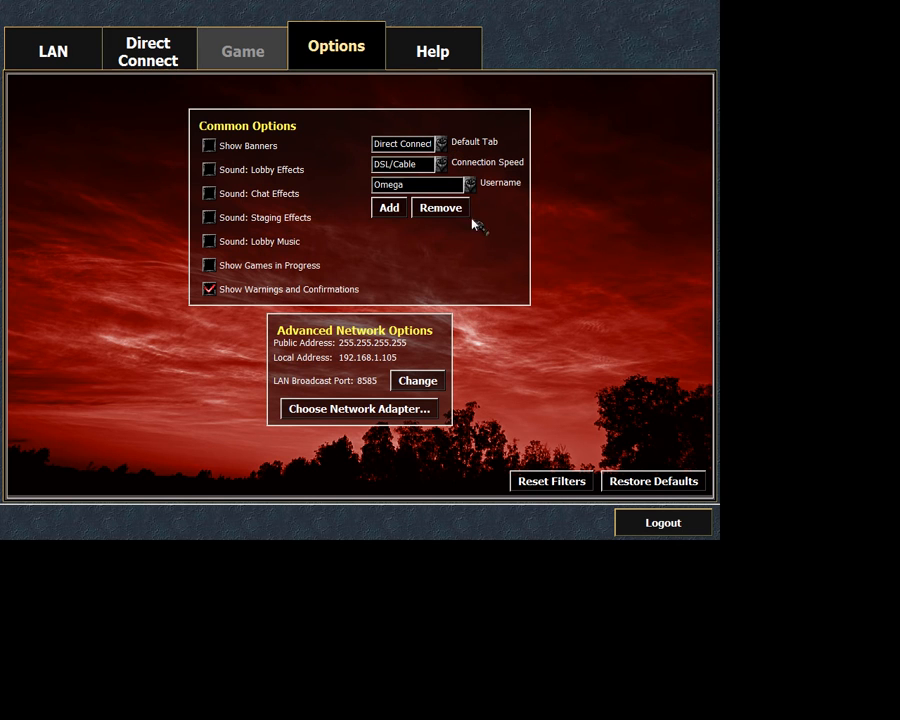
{"action": "left_click", "coordinate": [147, 46]}
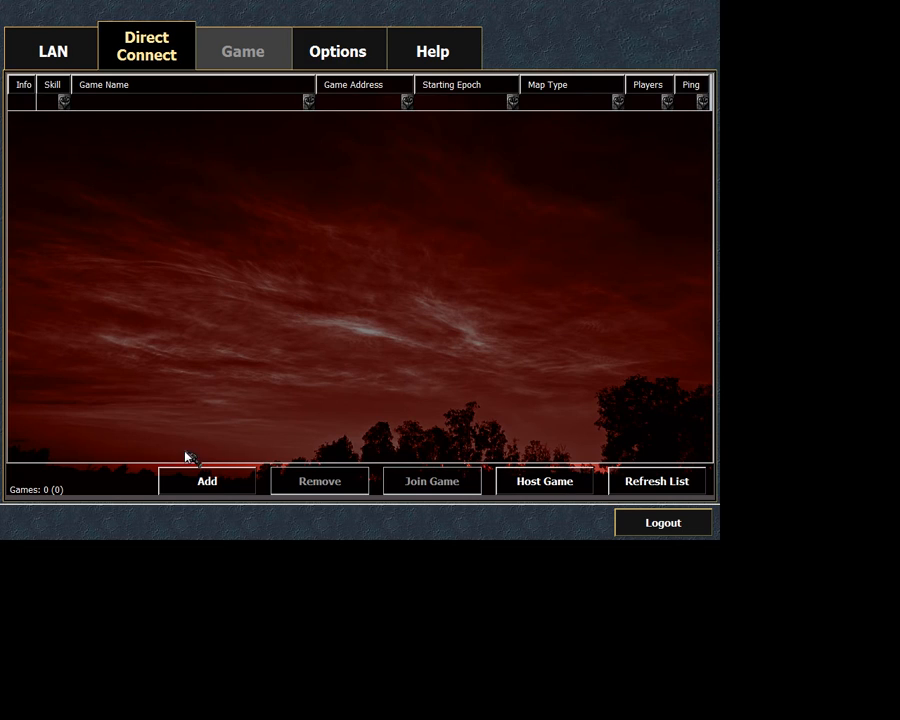
Add direct-connect entry 'Game' at 84.190.220.56 and join the eC. 2v2 Anyset game
{"action": "left_click", "coordinate": [206, 481]}
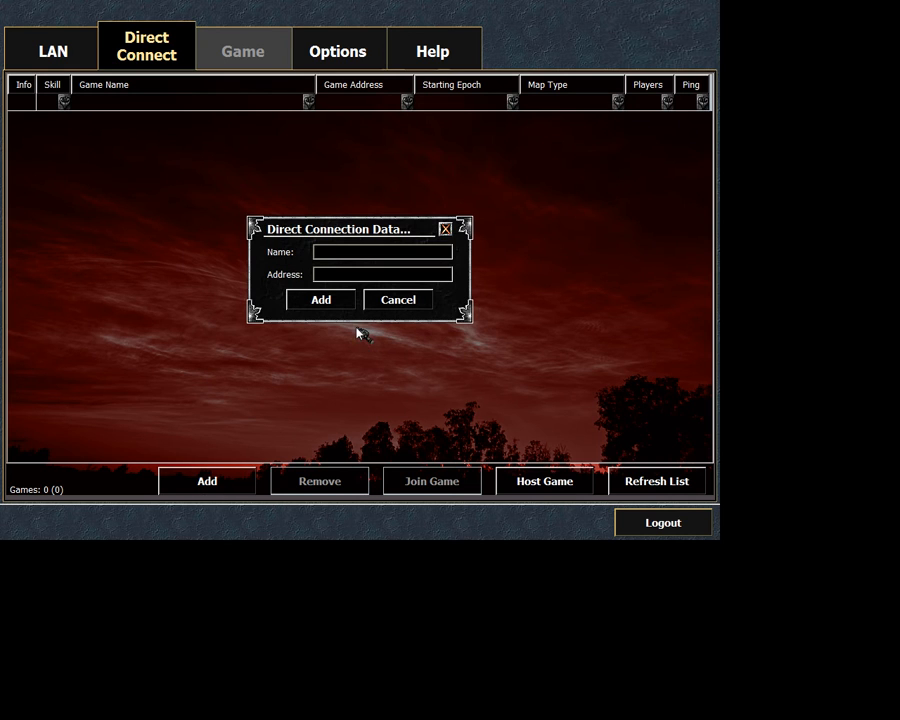
{"action": "type", "text": "Game"}
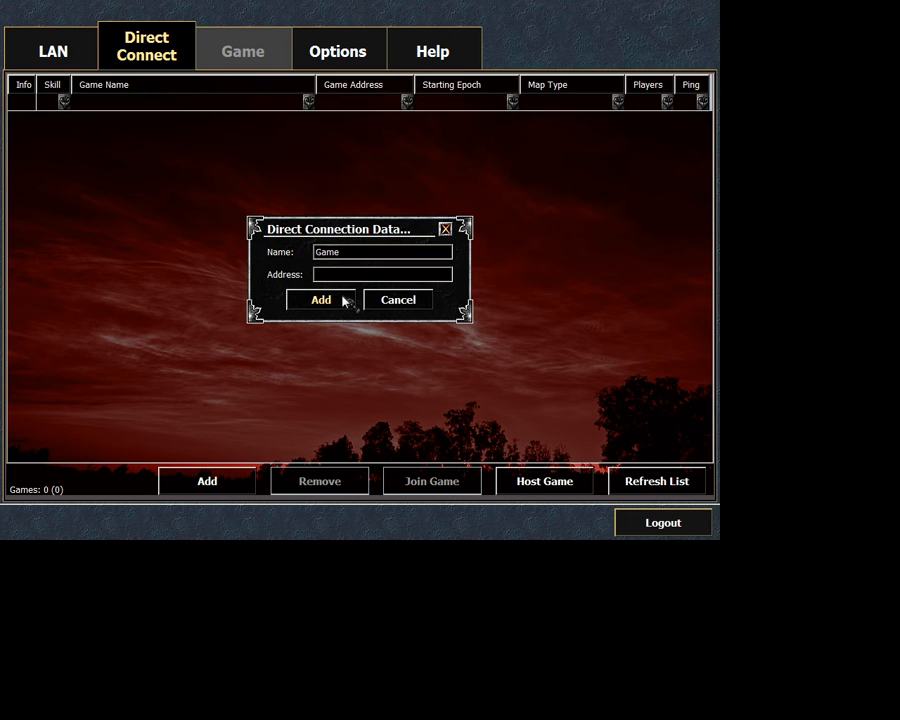
{"action": "type", "text": "84.190.220.56"}
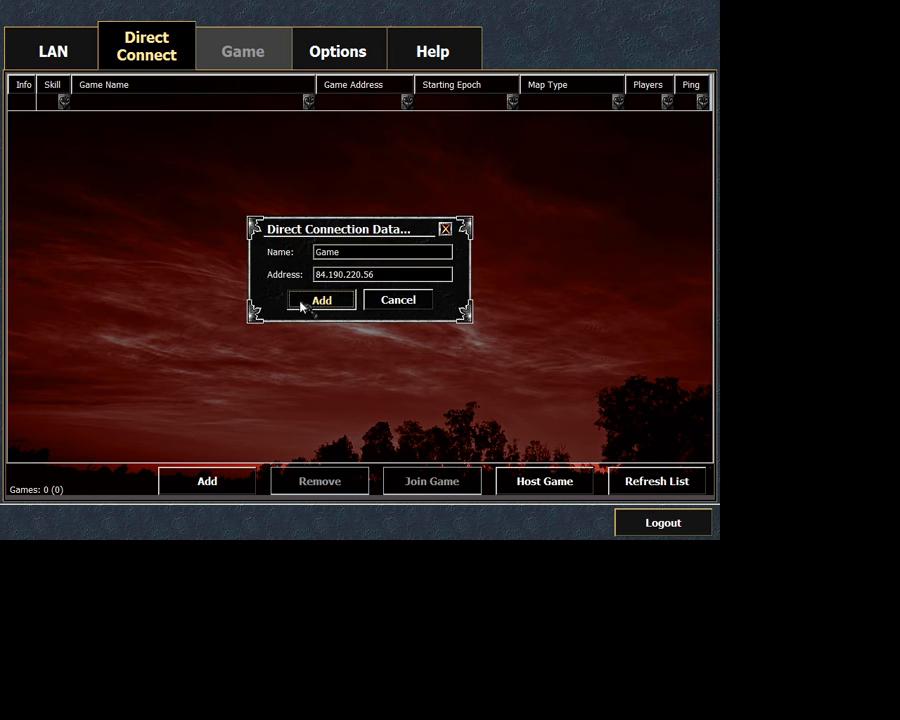
{"action": "left_click", "coordinate": [321, 300]}
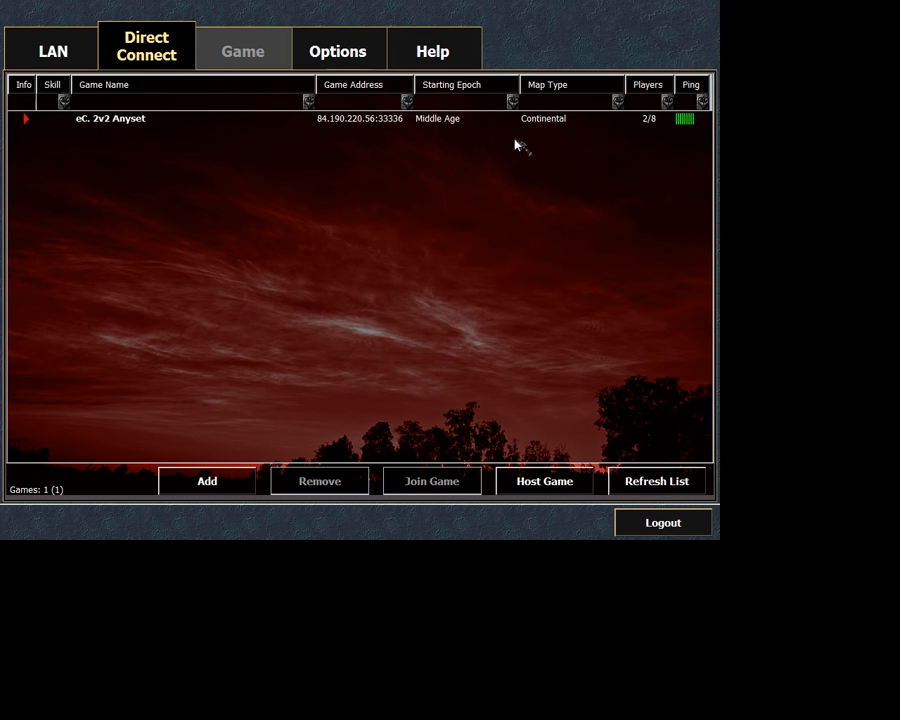
{"action": "left_click", "coordinate": [431, 481]}
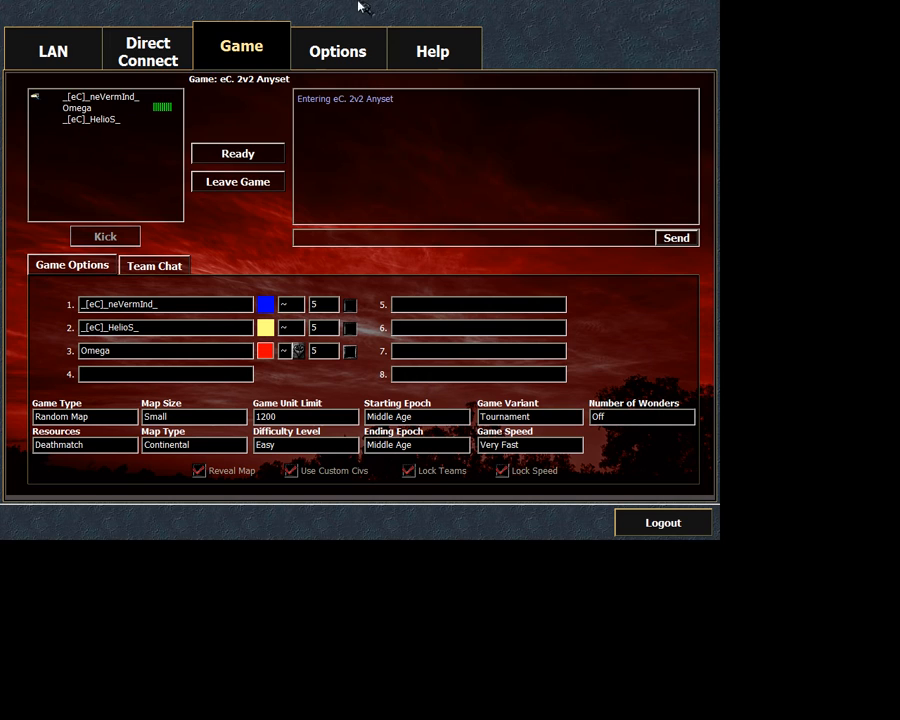
{"action": "mouse_move", "coordinate": [322, 250]}
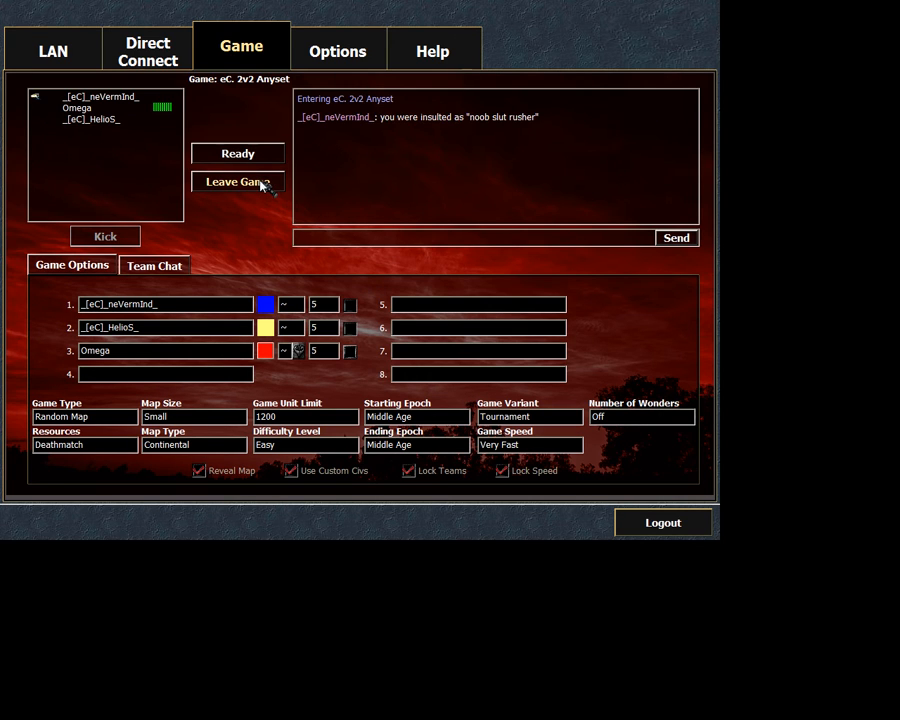
{"action": "mouse_move", "coordinate": [275, 199]}
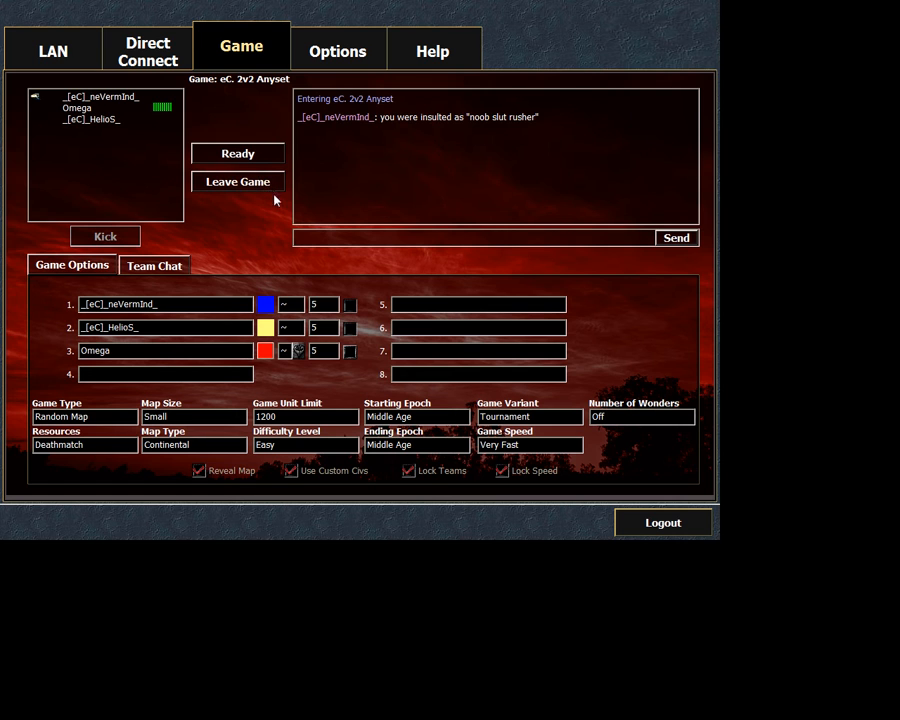
Leave the eC. 2v2 Anyset game room and confirm
{"action": "left_click", "coordinate": [237, 182]}
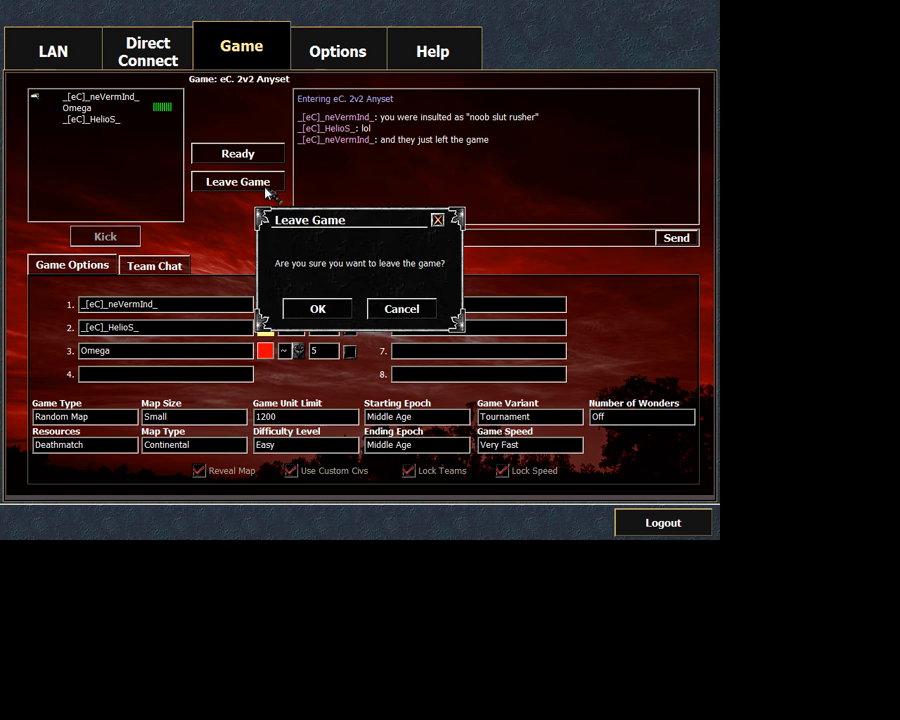
{"action": "left_click", "coordinate": [317, 308]}
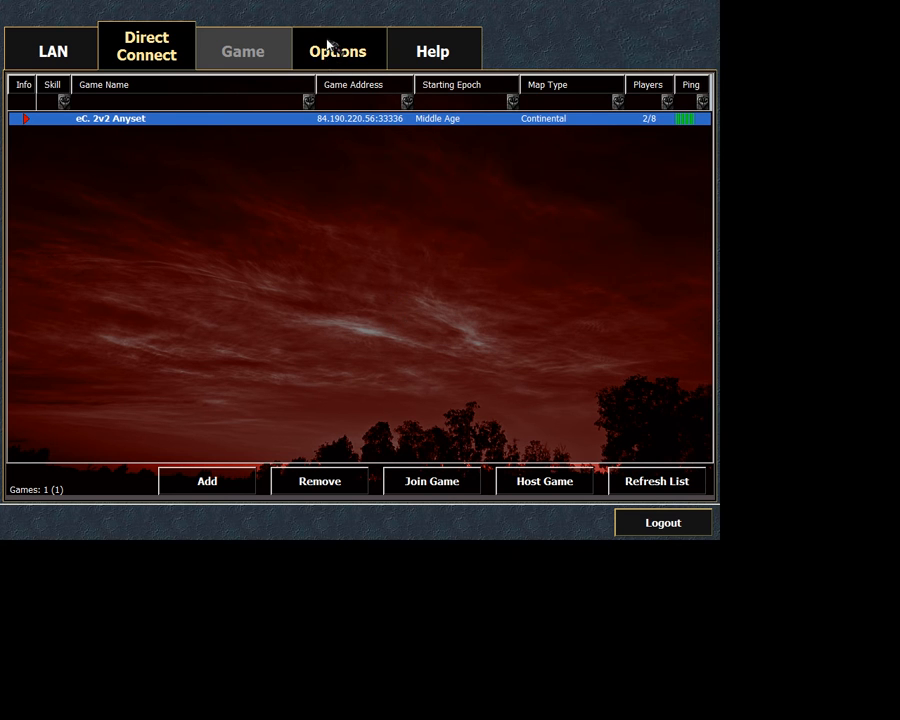
Show the multiplayer Options page with Omega as username
{"action": "left_click", "coordinate": [336, 51]}
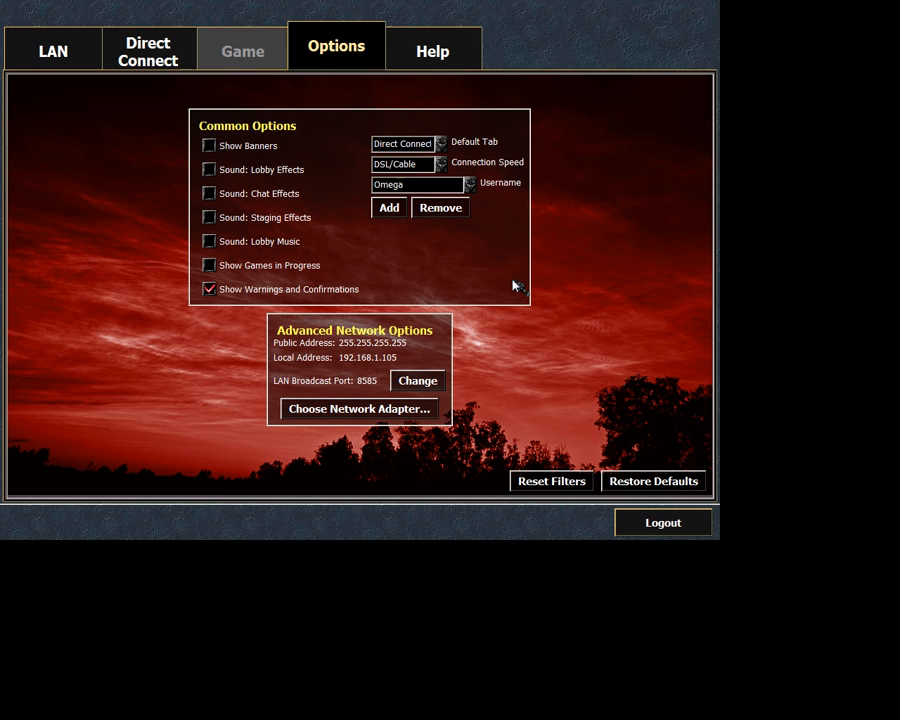
Review the network adapter list, then return to the Direct Connect list
{"action": "left_click", "coordinate": [358, 408]}
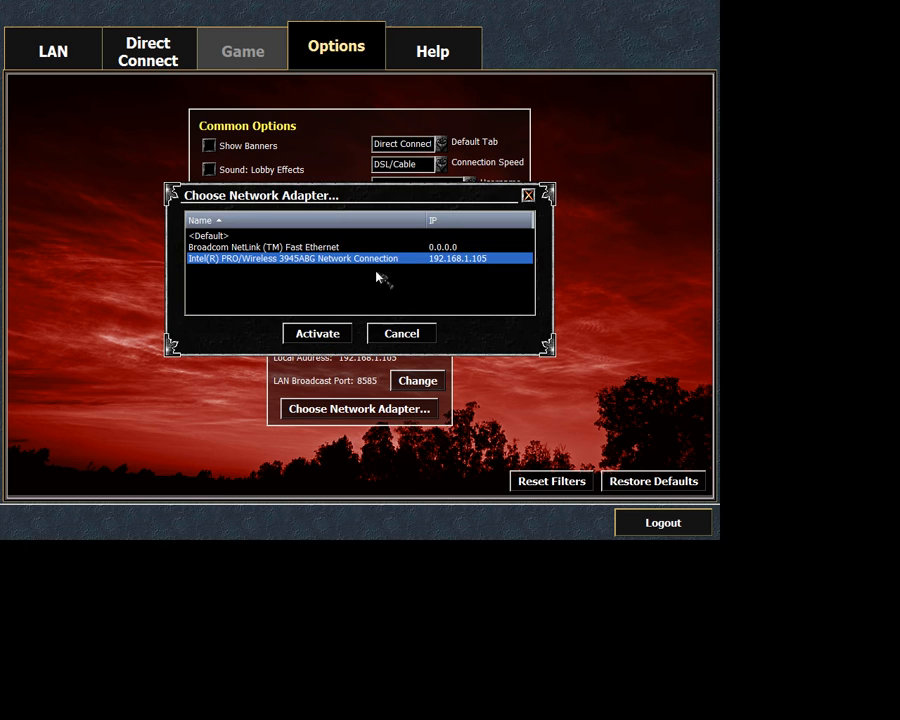
{"action": "mouse_move", "coordinate": [398, 292]}
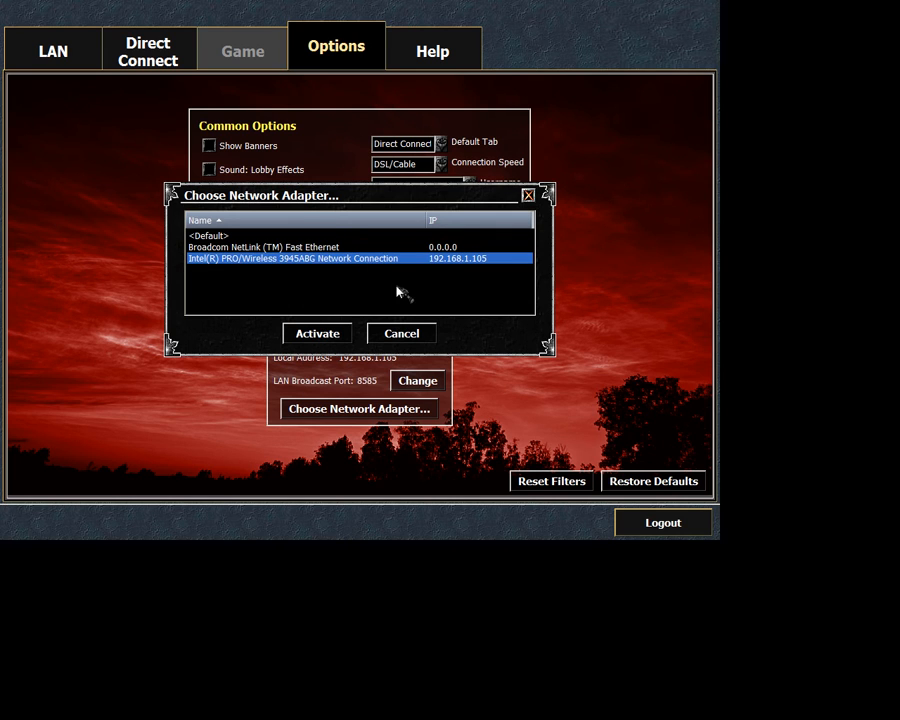
{"action": "mouse_move", "coordinate": [336, 184]}
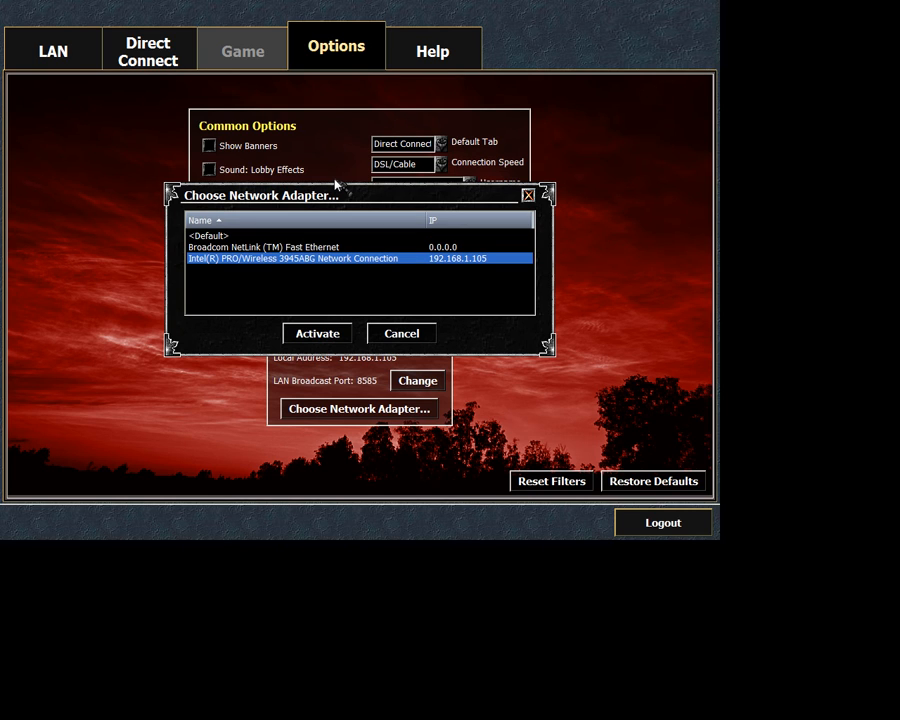
{"action": "mouse_move", "coordinate": [245, 107]}
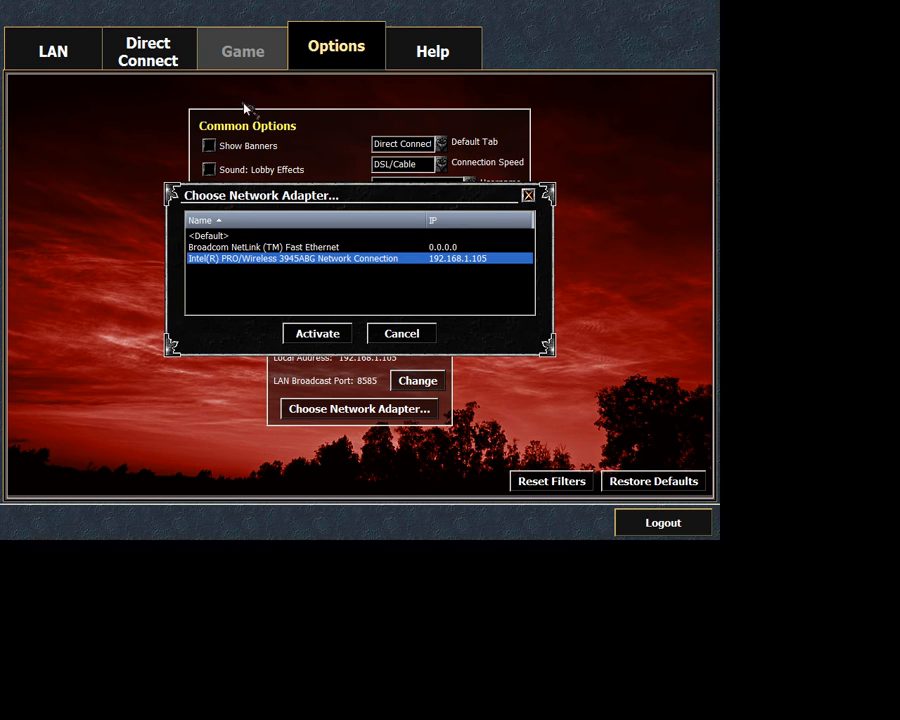
{"action": "mouse_move", "coordinate": [485, 235]}
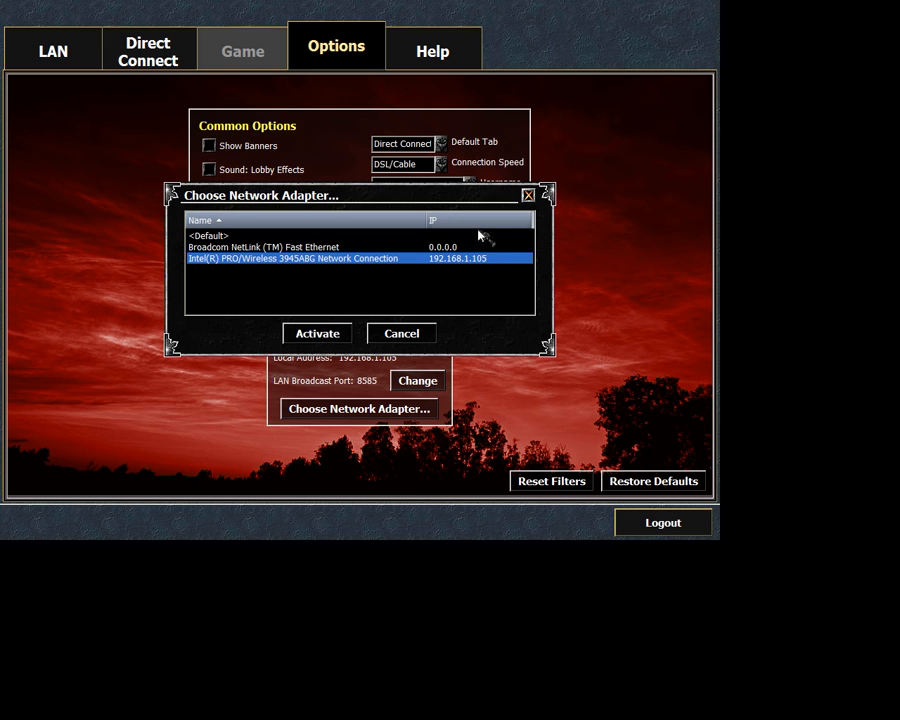
{"action": "mouse_move", "coordinate": [455, 262]}
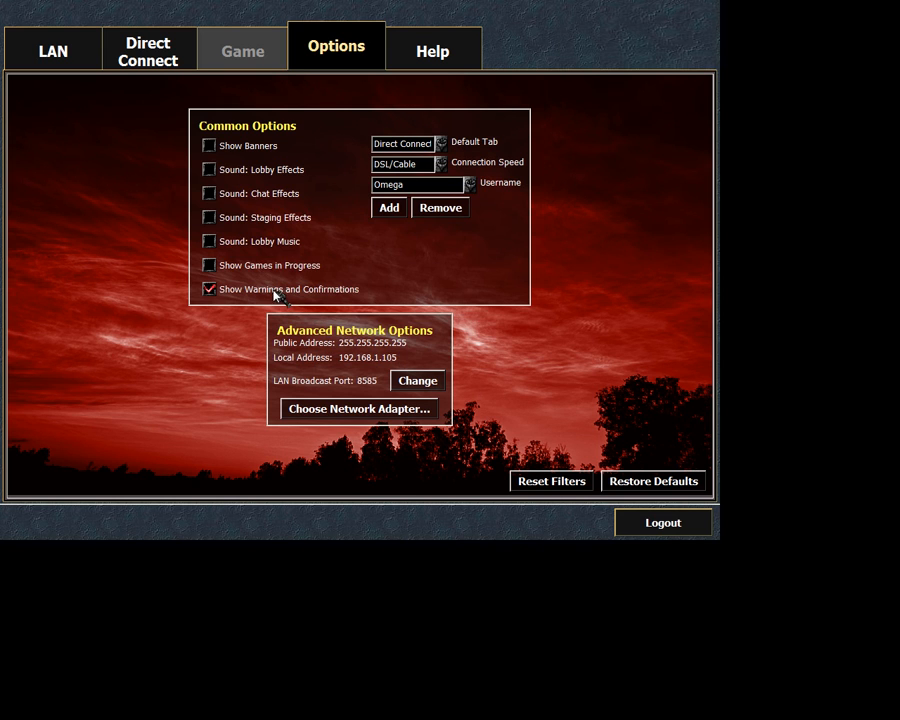
{"action": "left_click", "coordinate": [147, 45]}
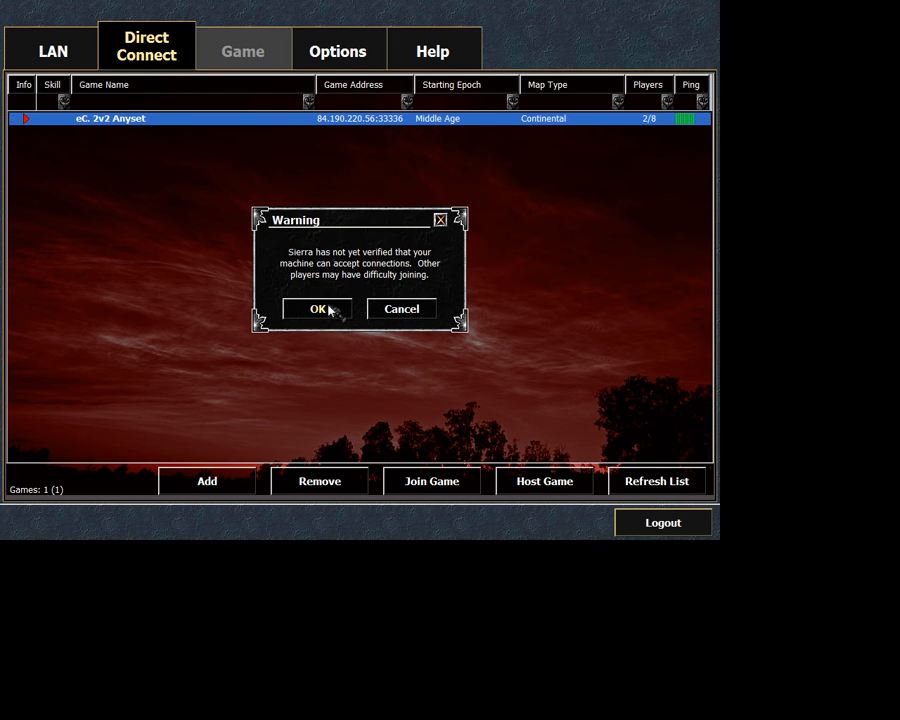
Dismiss the connection warning and create a hosted game named 'Game'
{"action": "left_click", "coordinate": [318, 308]}
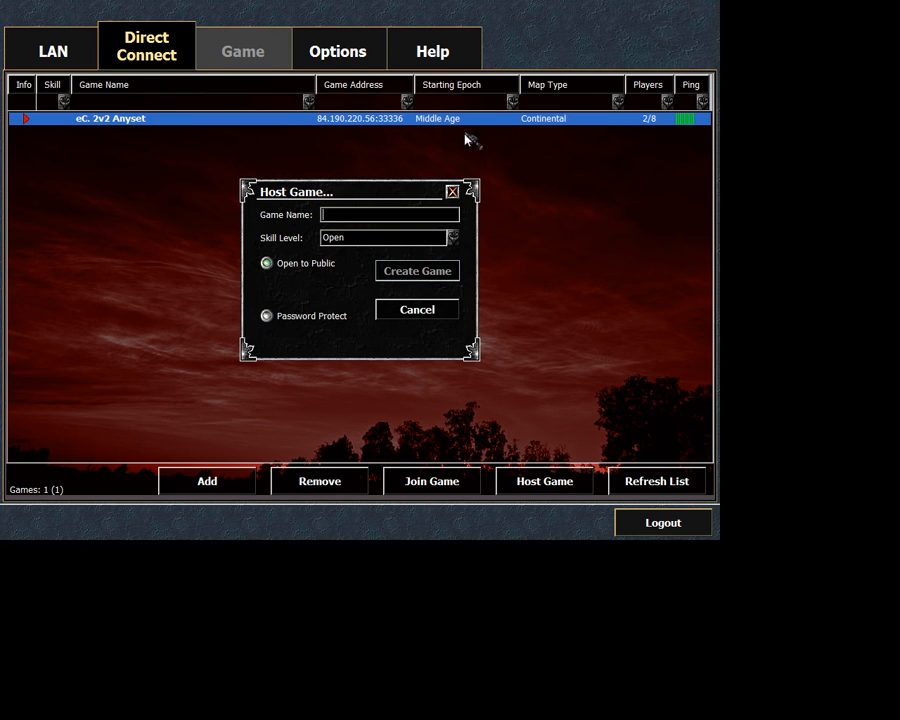
{"action": "type", "text": "Game"}
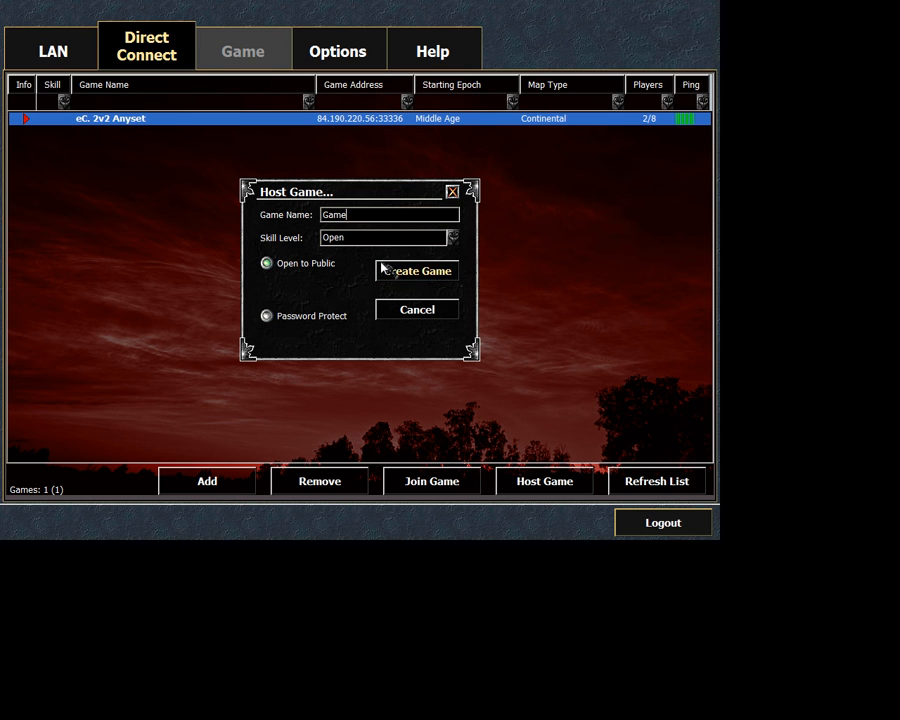
{"action": "left_click", "coordinate": [417, 270]}
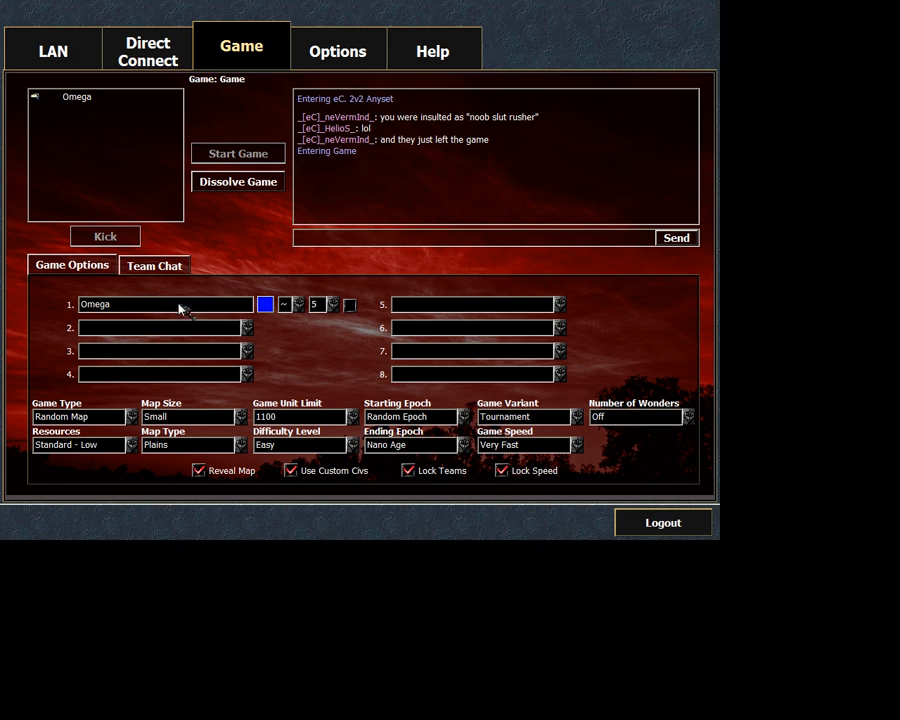
{"action": "mouse_move", "coordinate": [250, 260]}
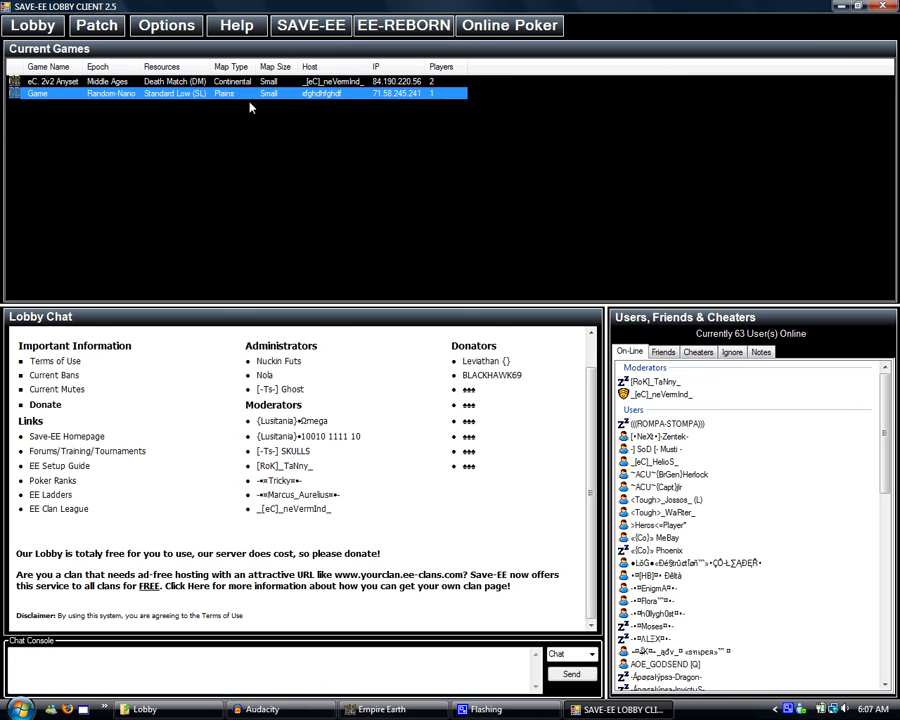
{"action": "mouse_move", "coordinate": [266, 130]}
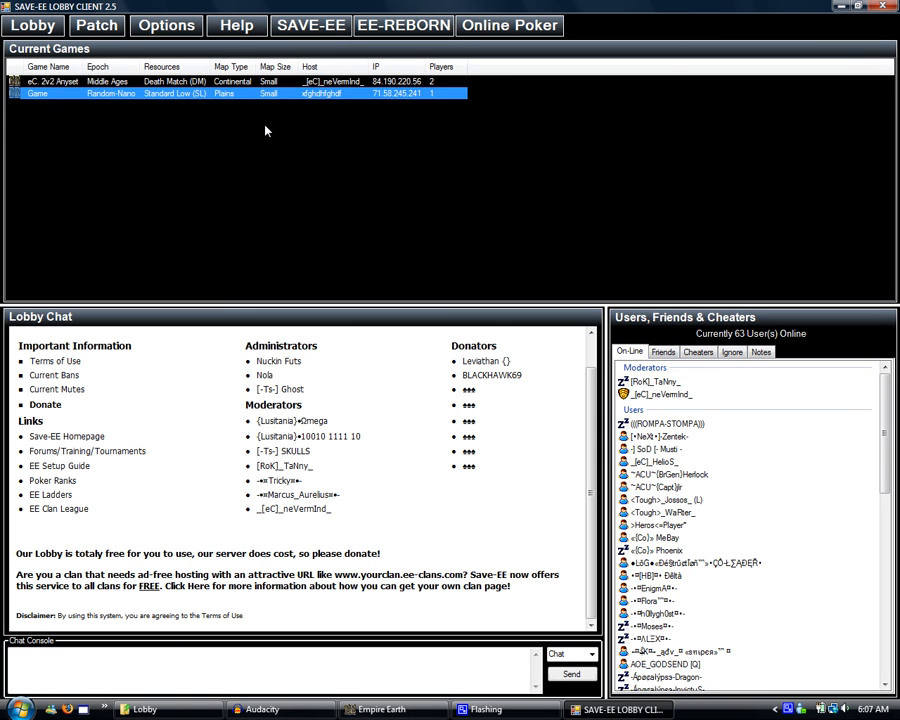
Switch to the SAVE-EE Lobby Client and confirm 'Game' is in Current Games
{"action": "left_click", "coordinate": [690, 499]}
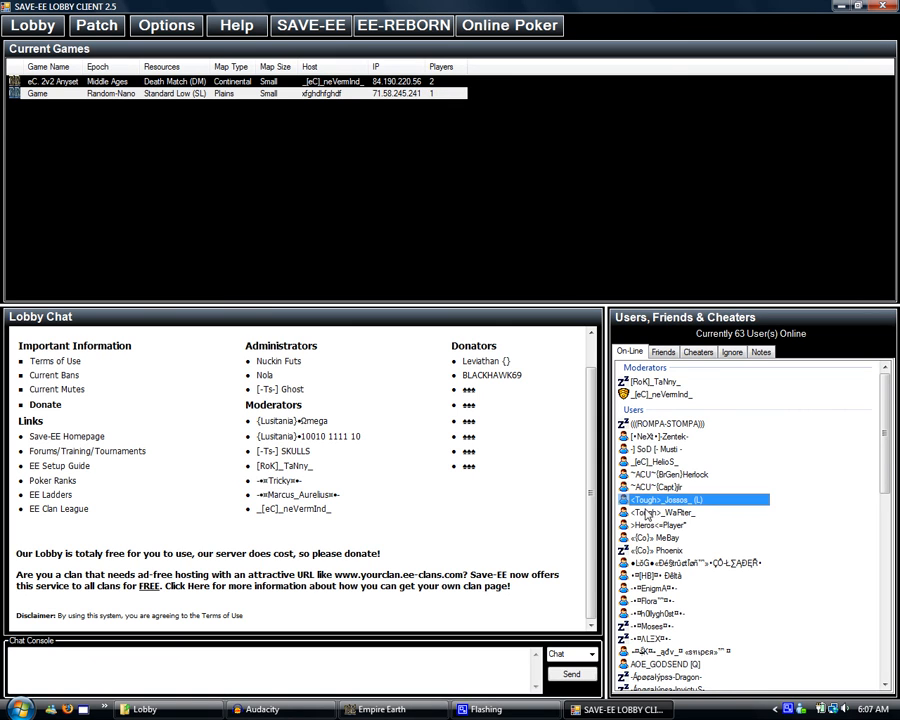